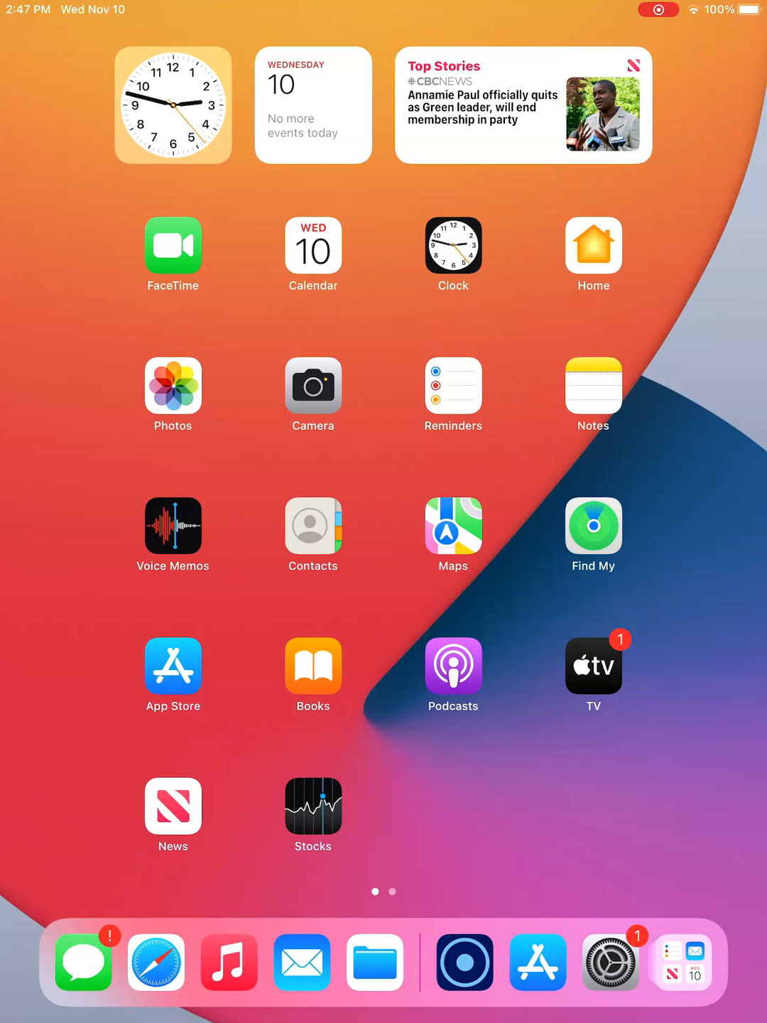
# - Launch the App Store from the Home Screen
pyautogui.click(173, 666)
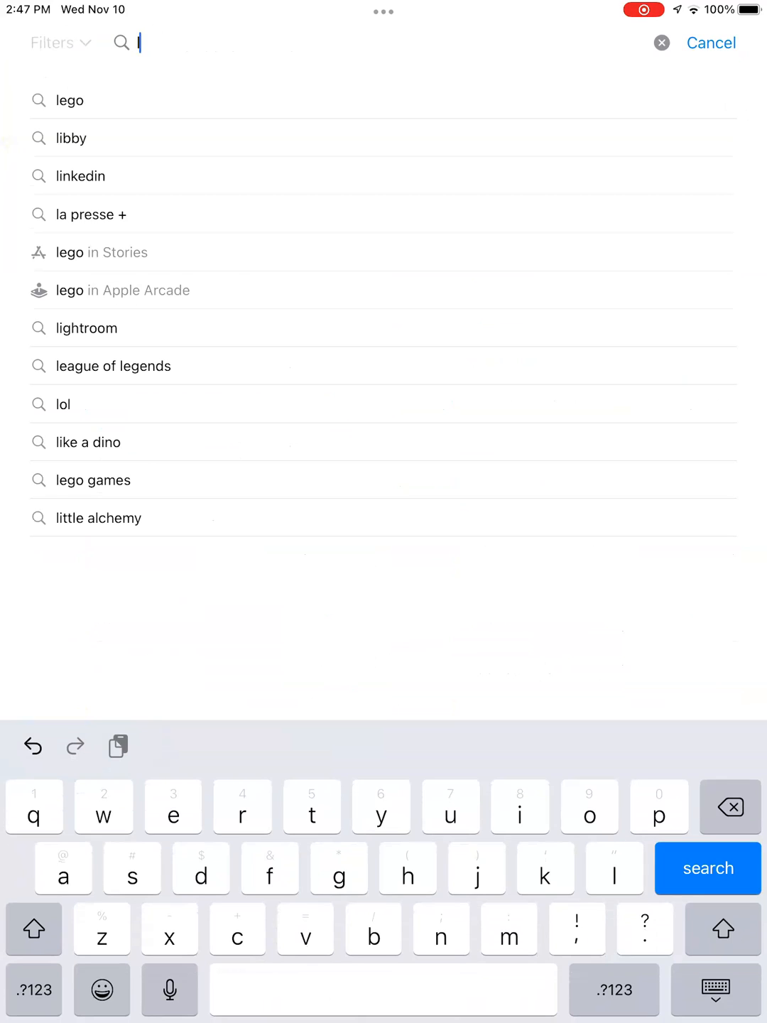
# - Search 'libby' and choose the 'libby, by overdrive' suggestion to list its results
pyautogui.write('libb')
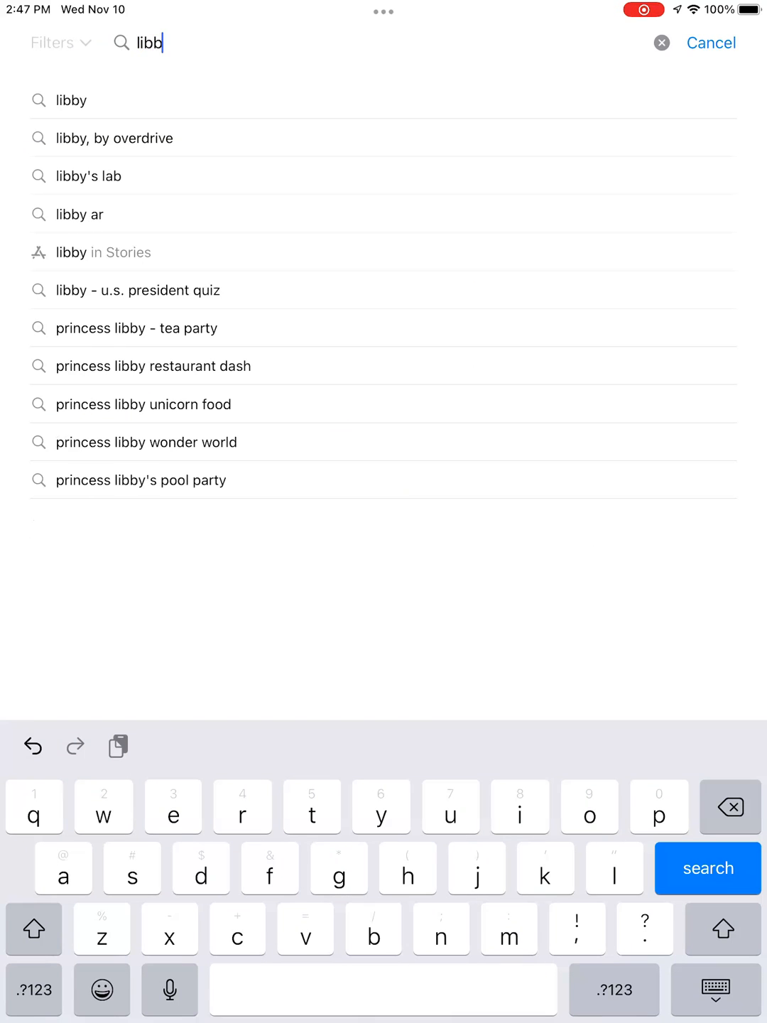
pyautogui.write('y')
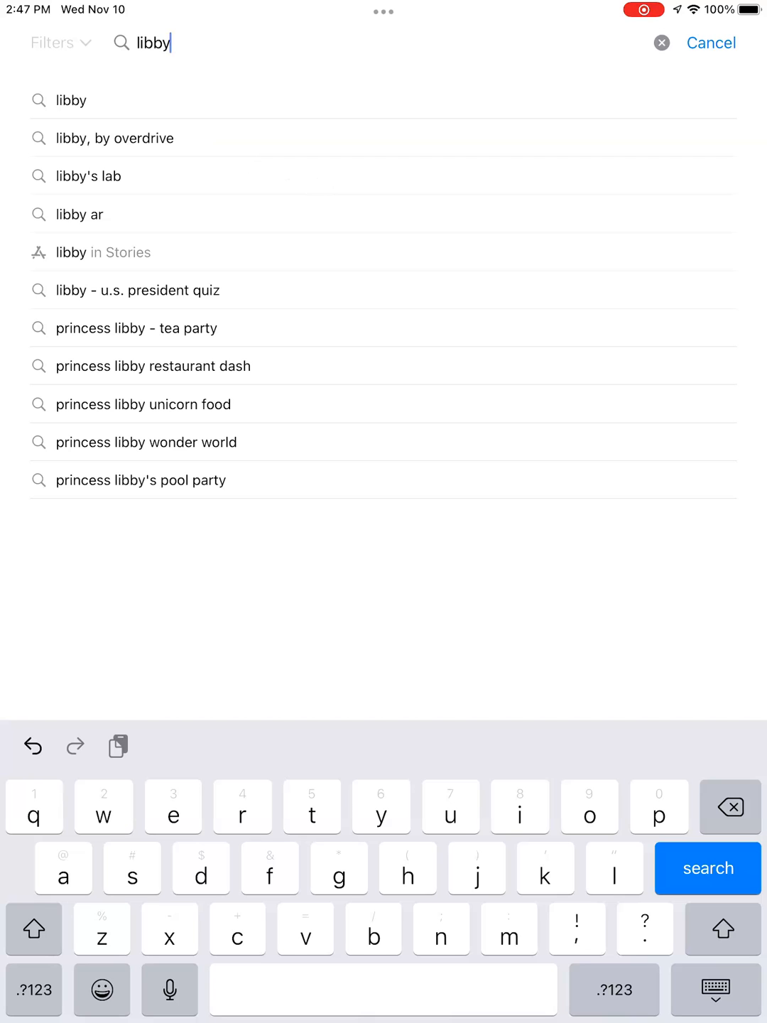
pyautogui.click(117, 138)
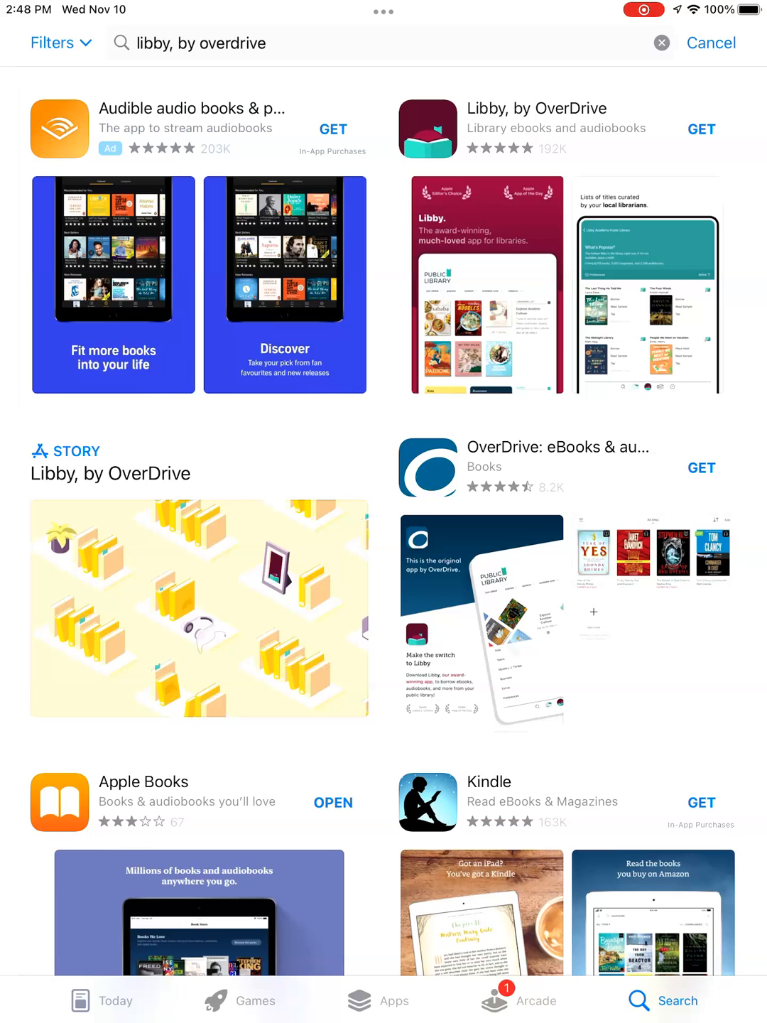
# - Request Libby, by OverDrive with GET, bringing up the install confirmation
pyautogui.click(699, 129)
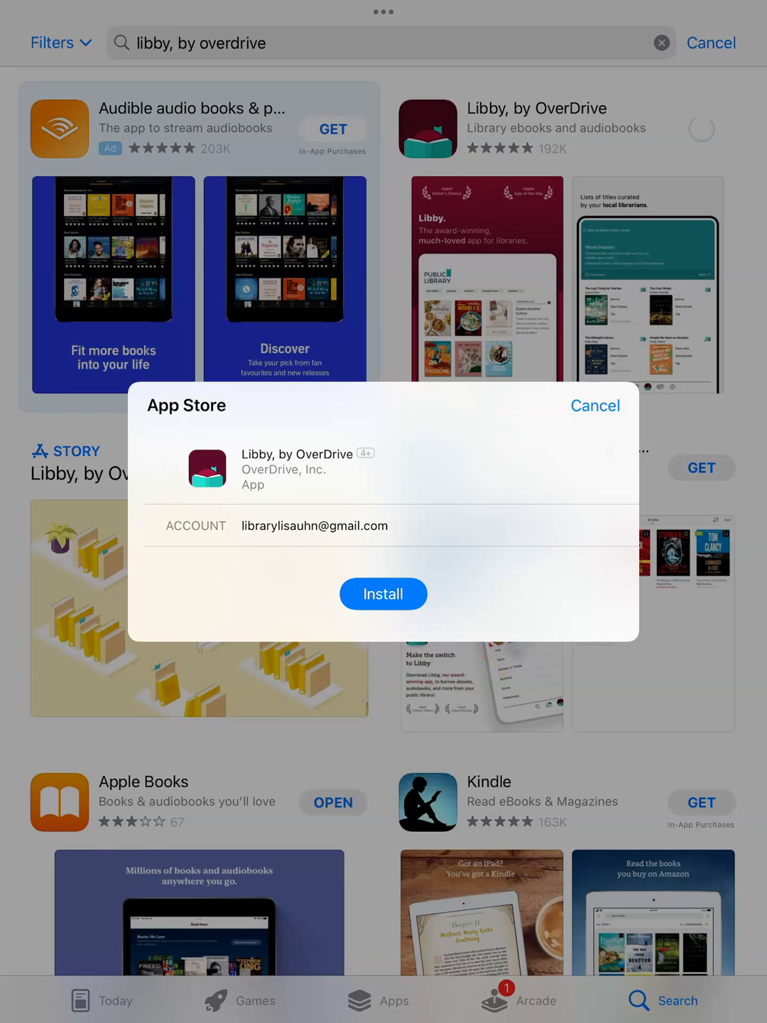
# - Confirm the install, authorize it with the Apple ID password, and dismiss the Done confirmation
pyautogui.click(383, 593)
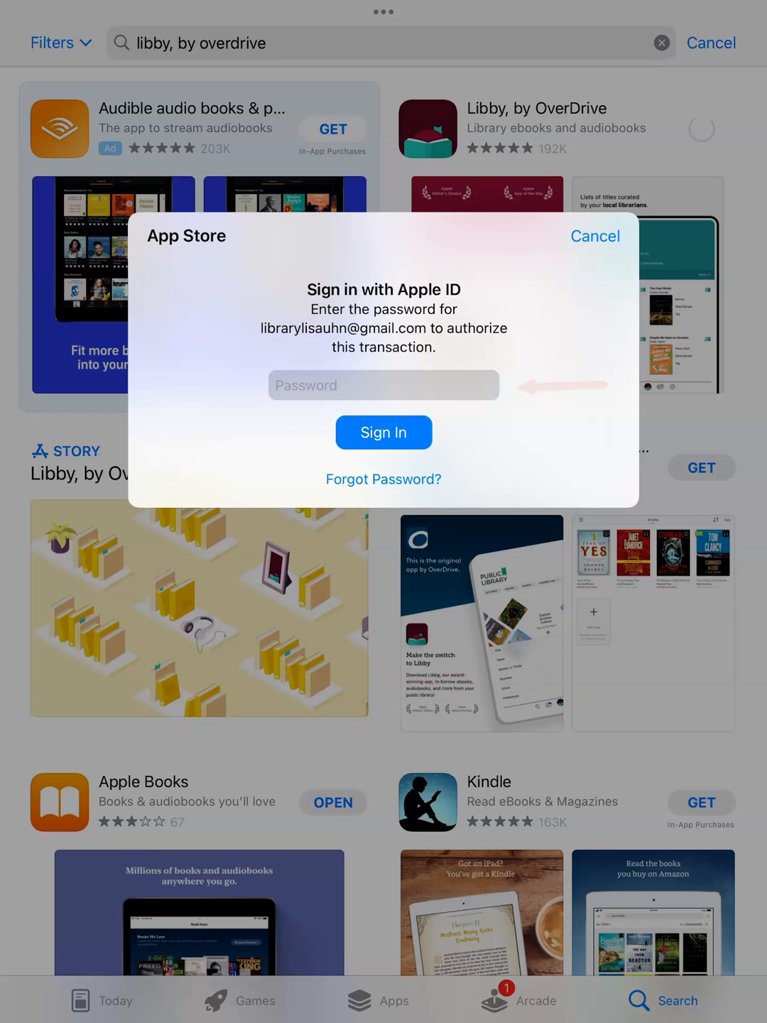
pyautogui.click(383, 385)
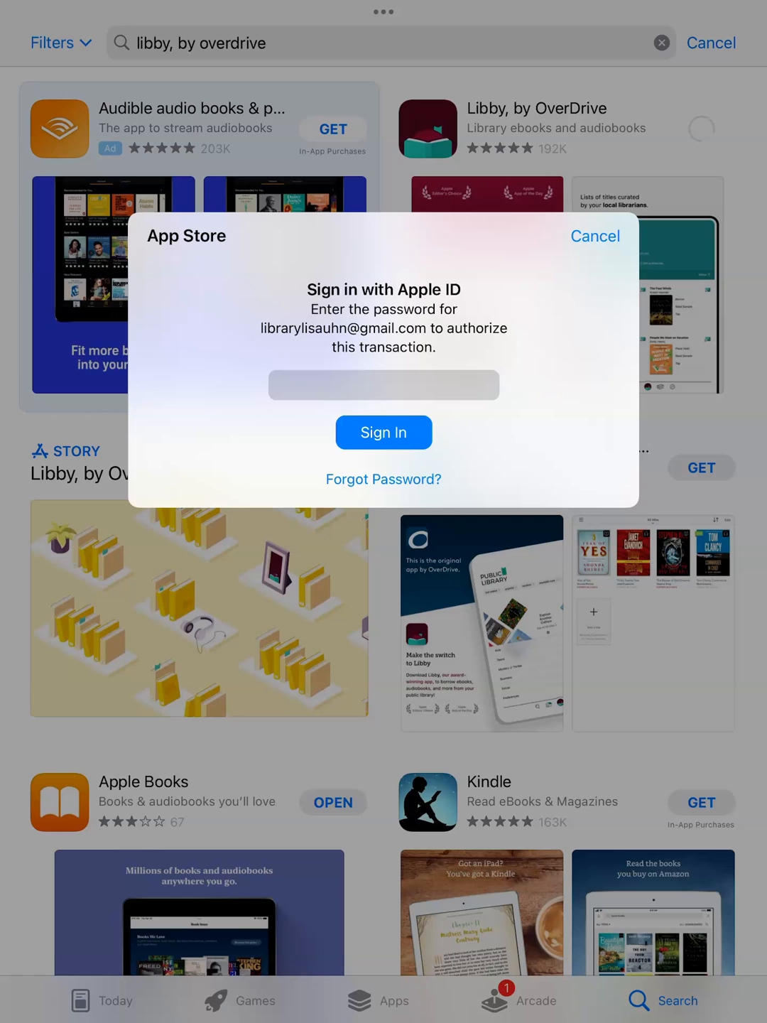
pyautogui.click(384, 385)
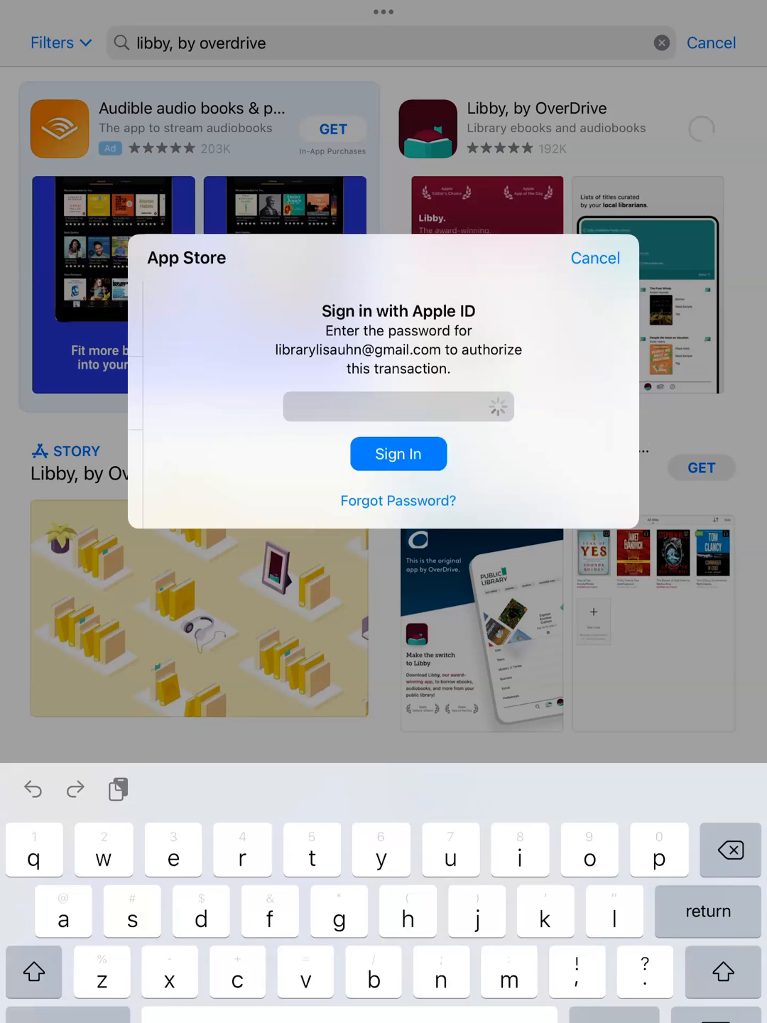
pyautogui.click(398, 455)
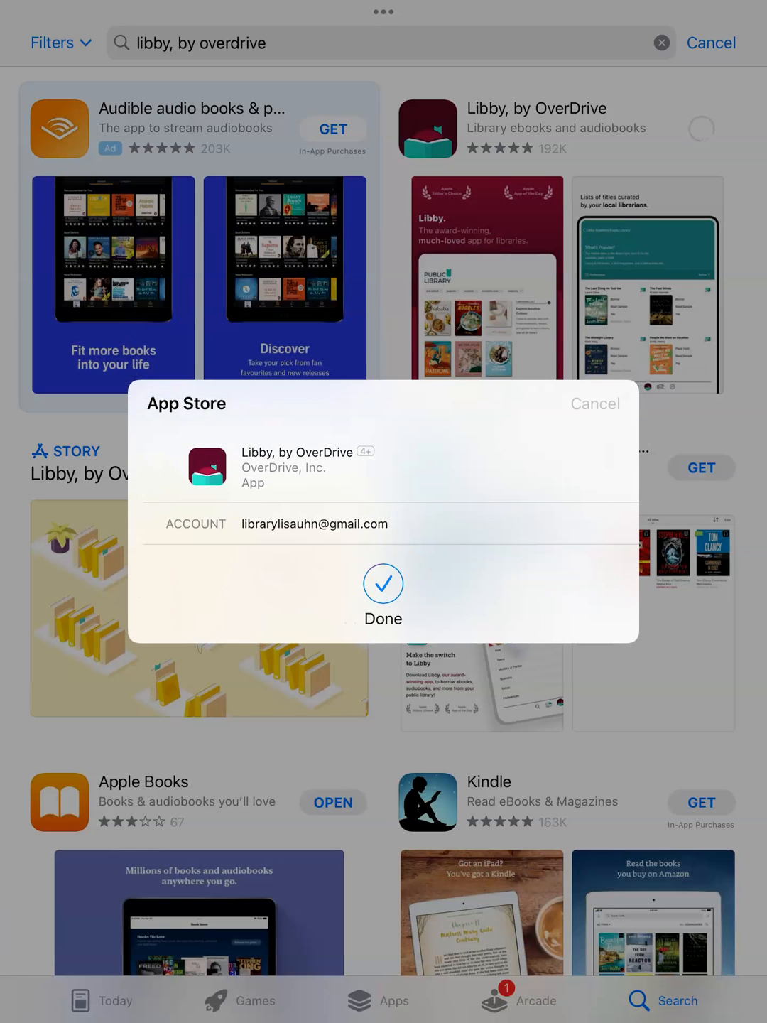
pyautogui.click(384, 597)
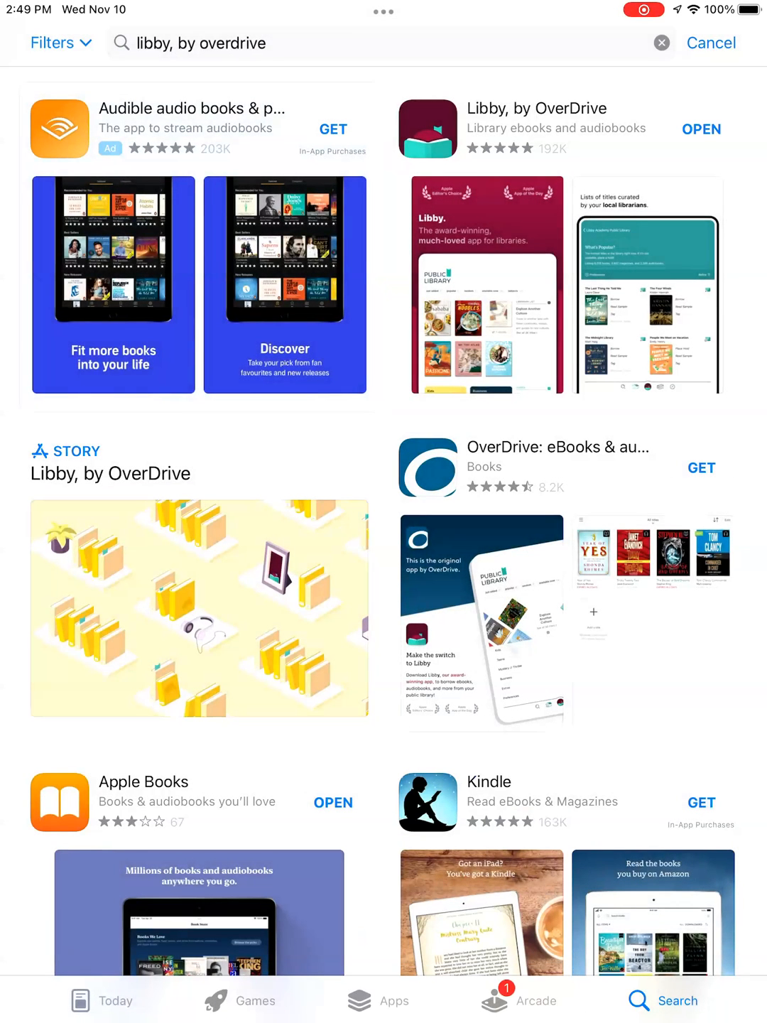